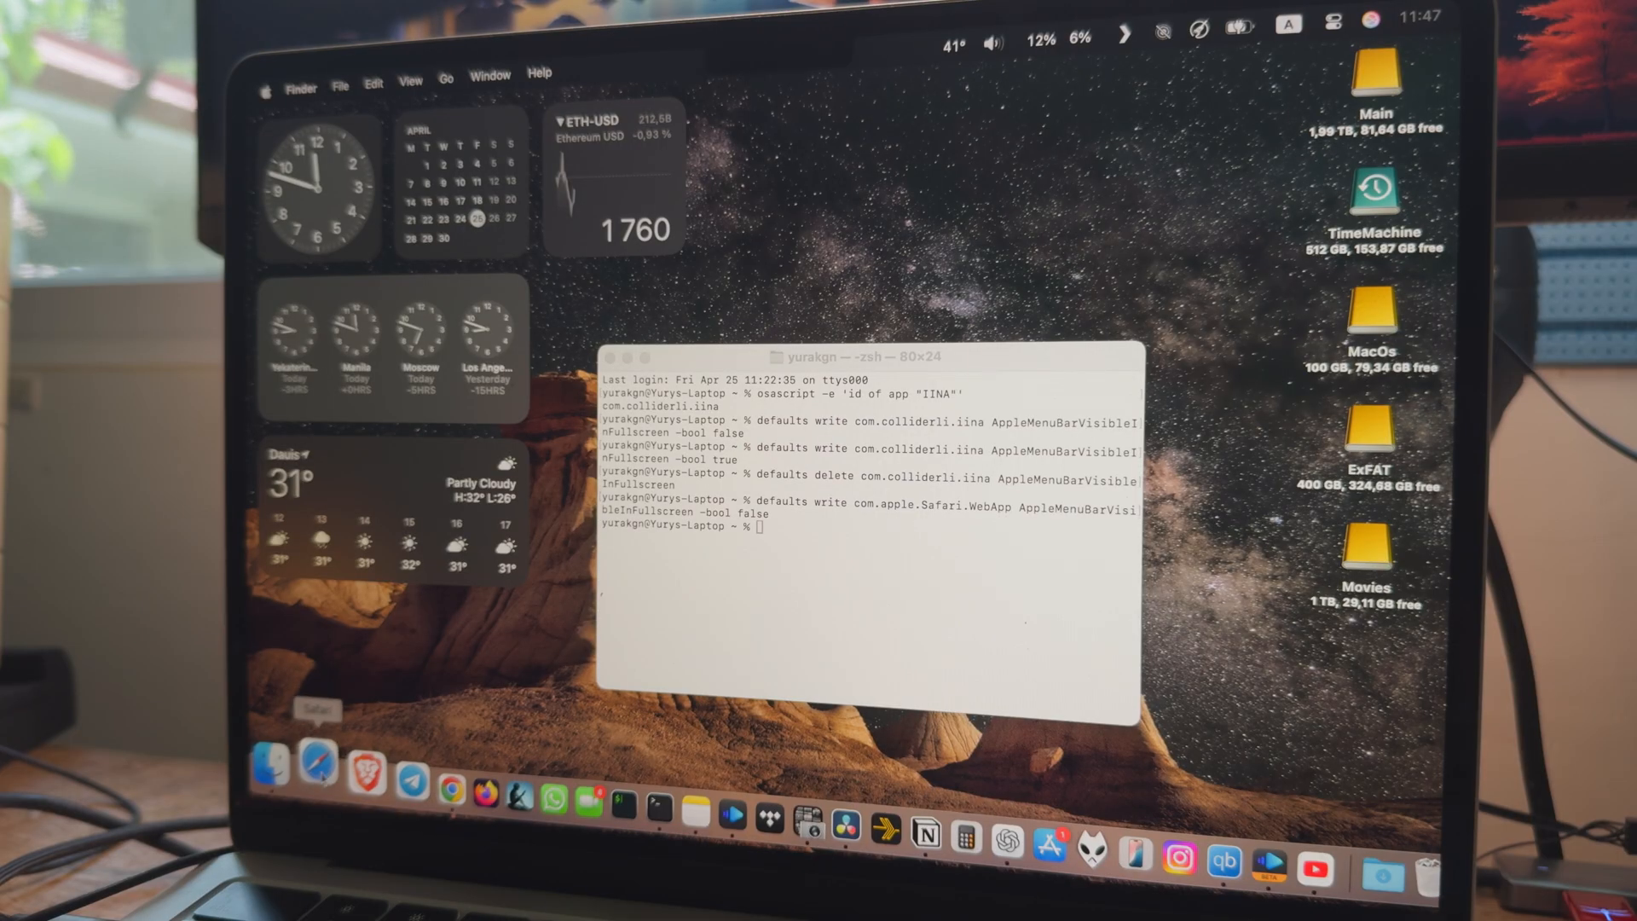
# Launch Safari from the Dock to verify its menu bar stays visible in full screen
pyautogui.click(317, 774)
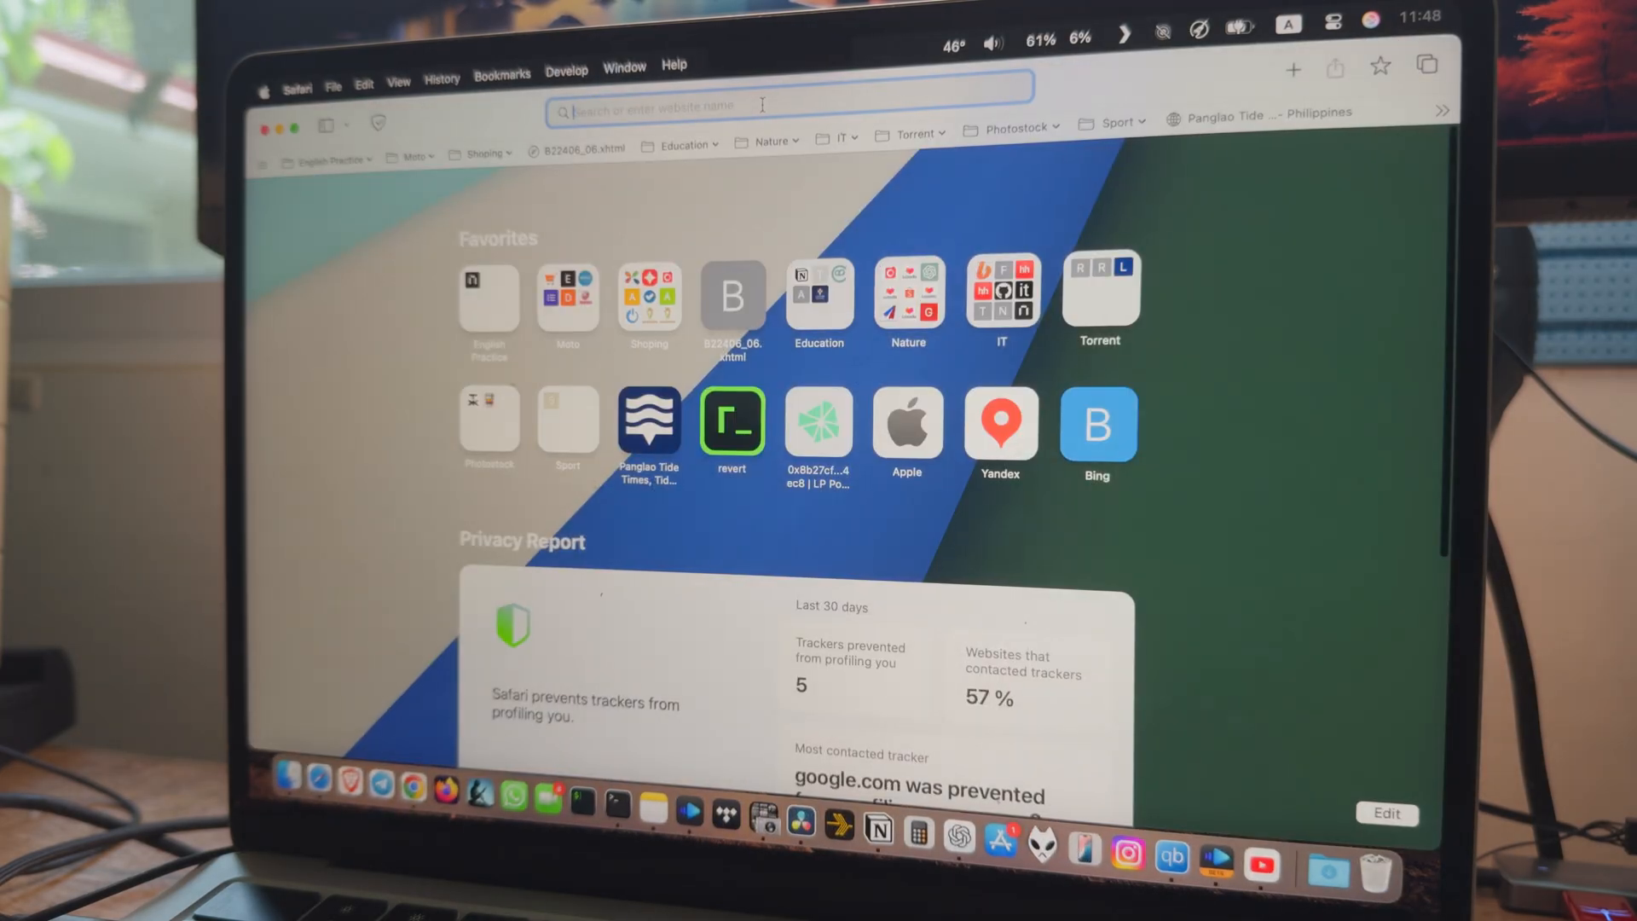